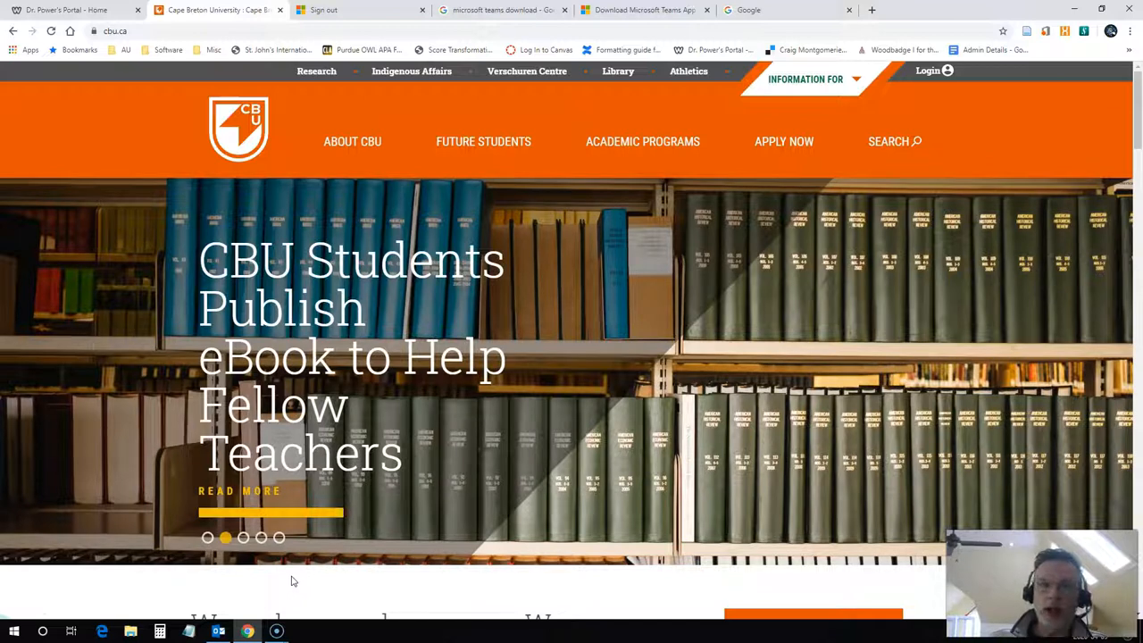
- From cbu.ca's 'Information For' menu, go to the employee Office 365 Email sign-in
click(804, 79)
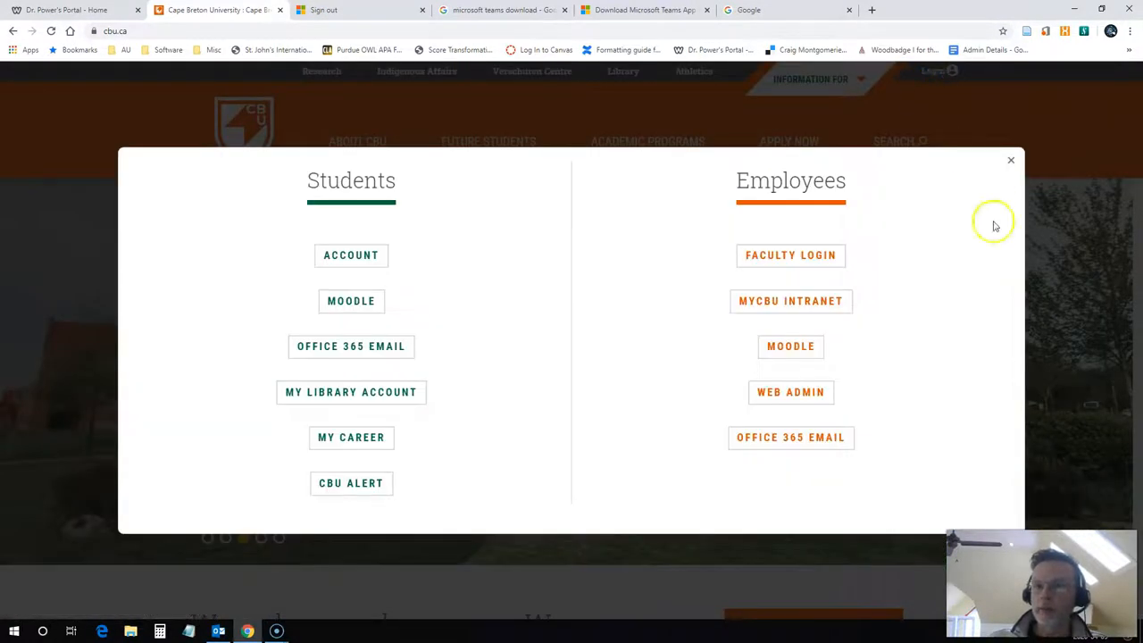
mouse_move(790, 435)
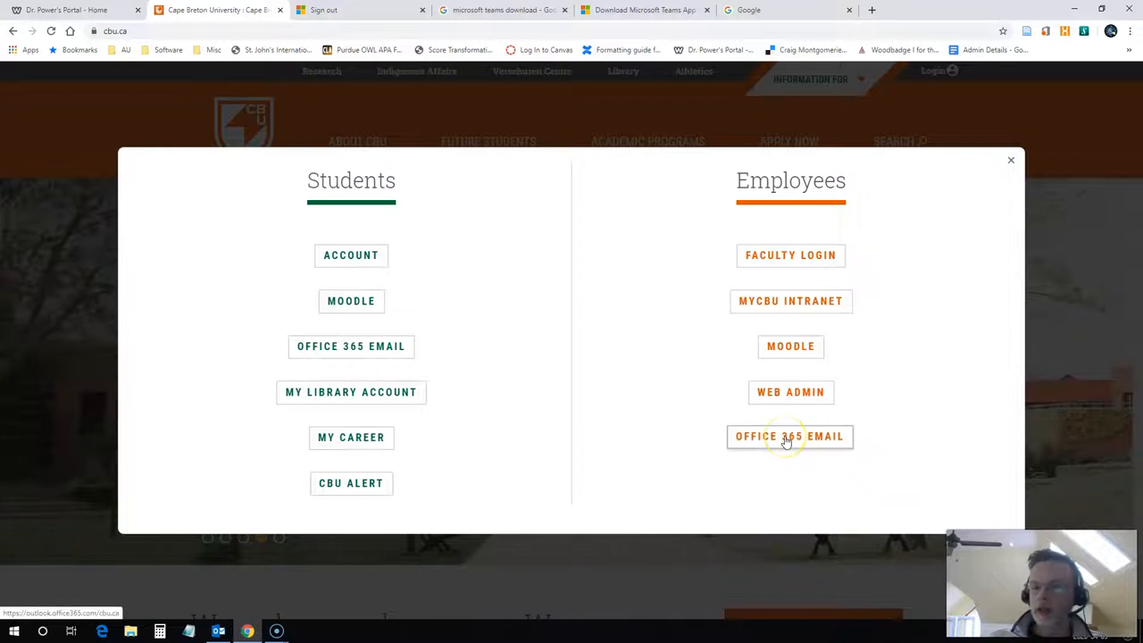
click(790, 436)
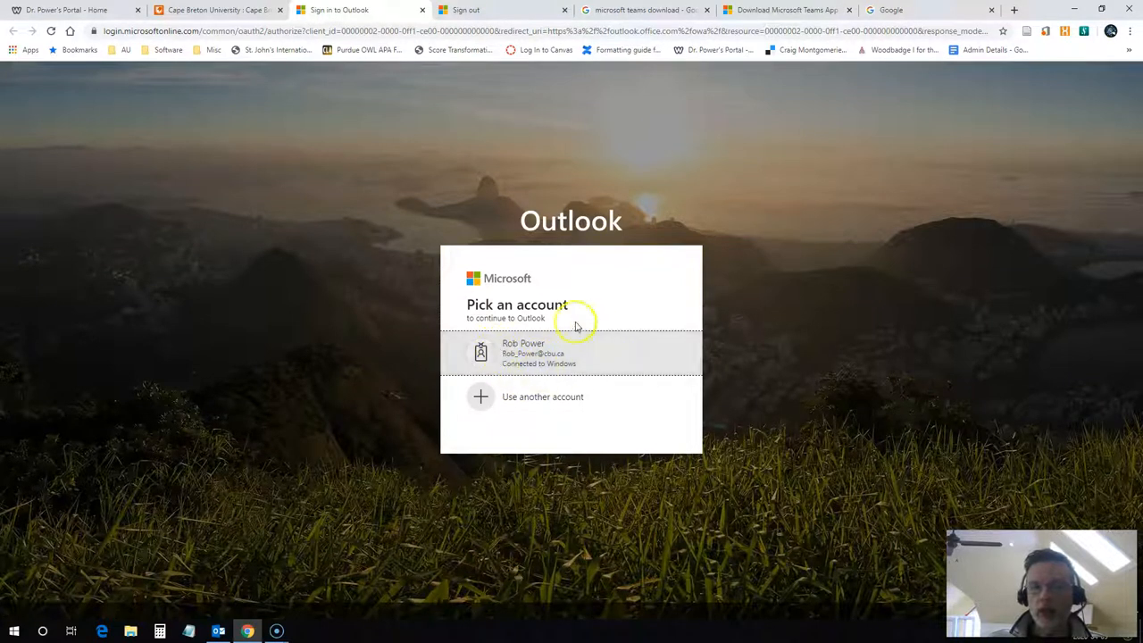
- Sign in with the connected work account on 'Pick an account' to reach the Outlook inbox
click(572, 353)
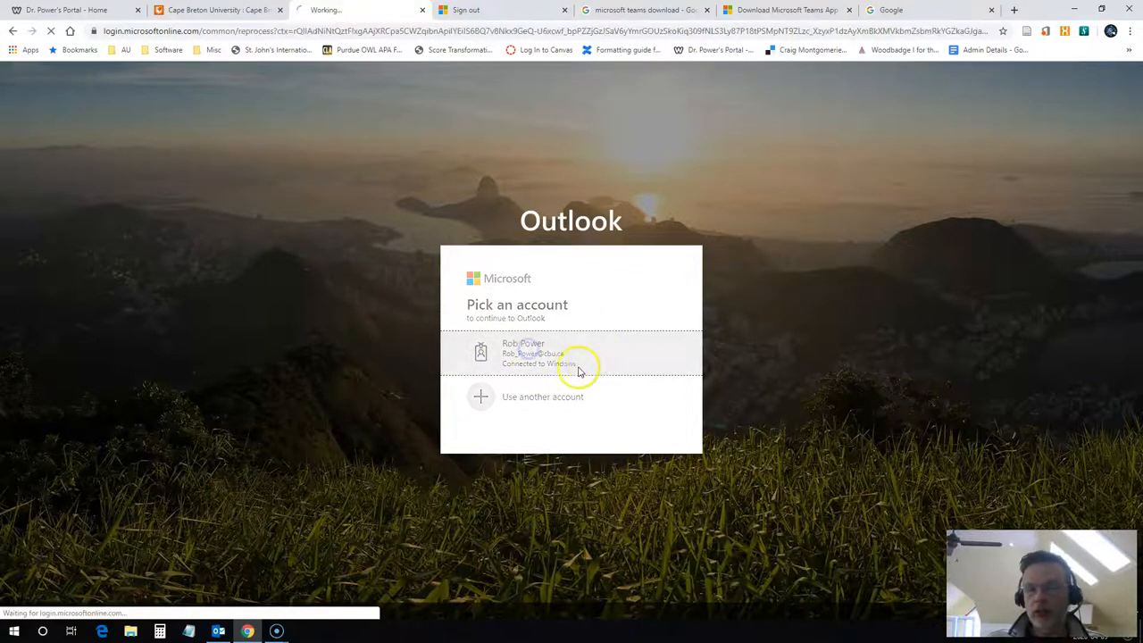
click(572, 354)
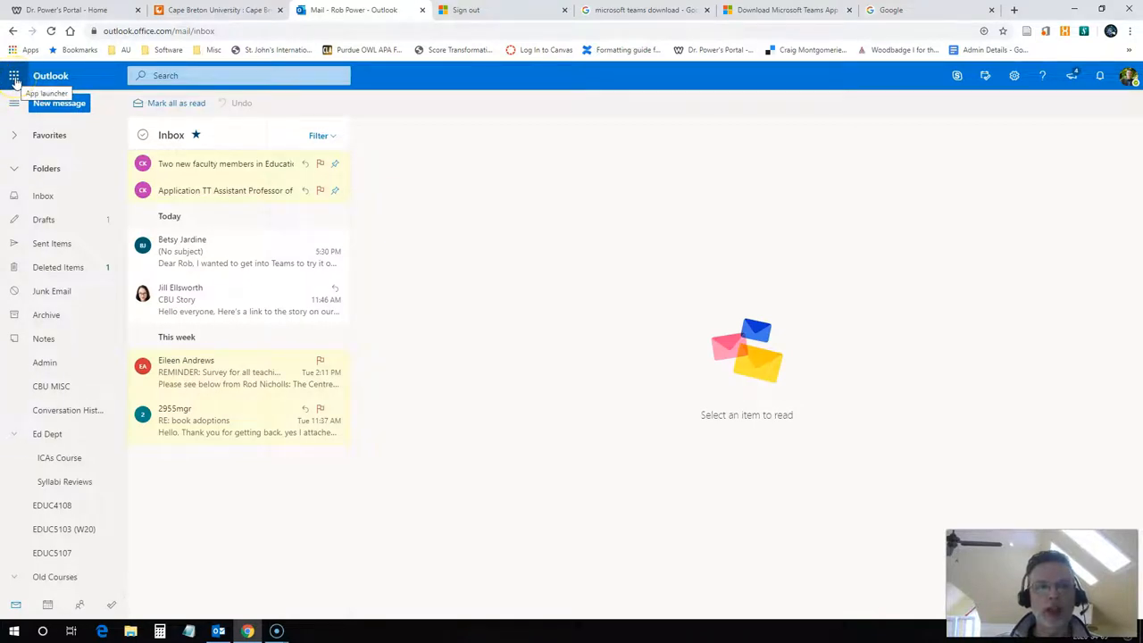
- Launch Teams from the Office 365 app launcher's 'All apps' list in Outlook
click(15, 75)
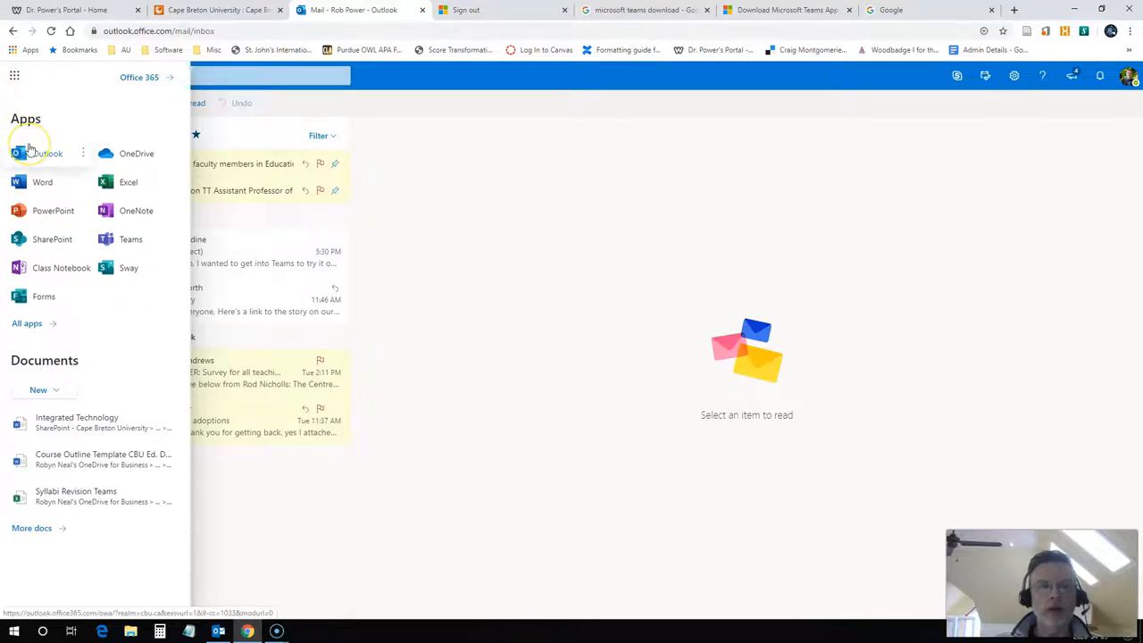
mouse_move(43, 151)
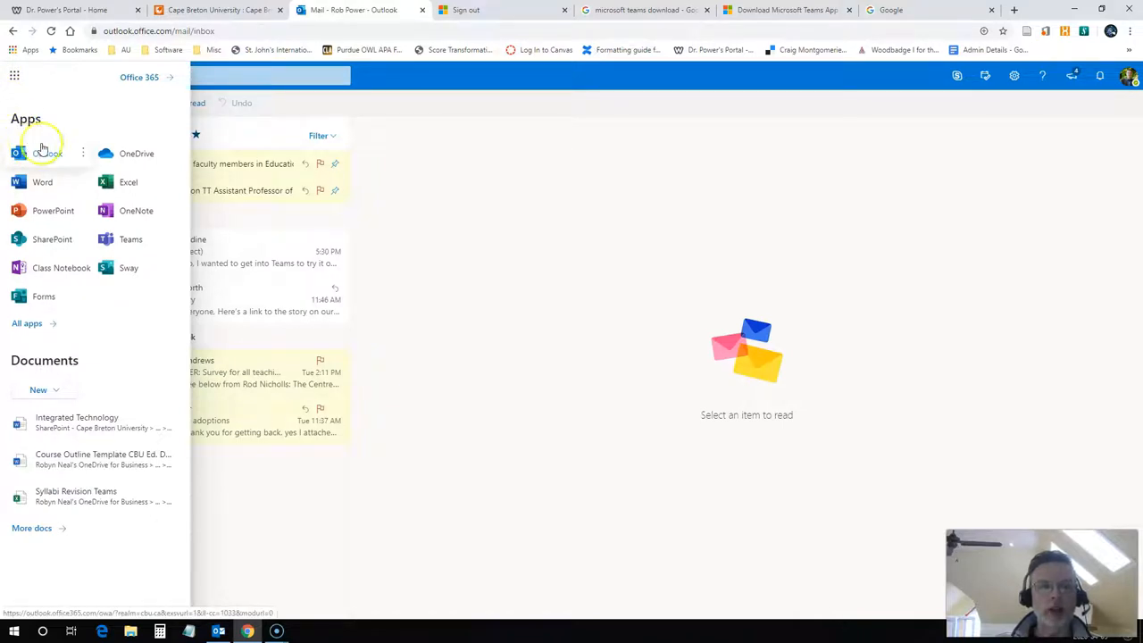
mouse_move(131, 239)
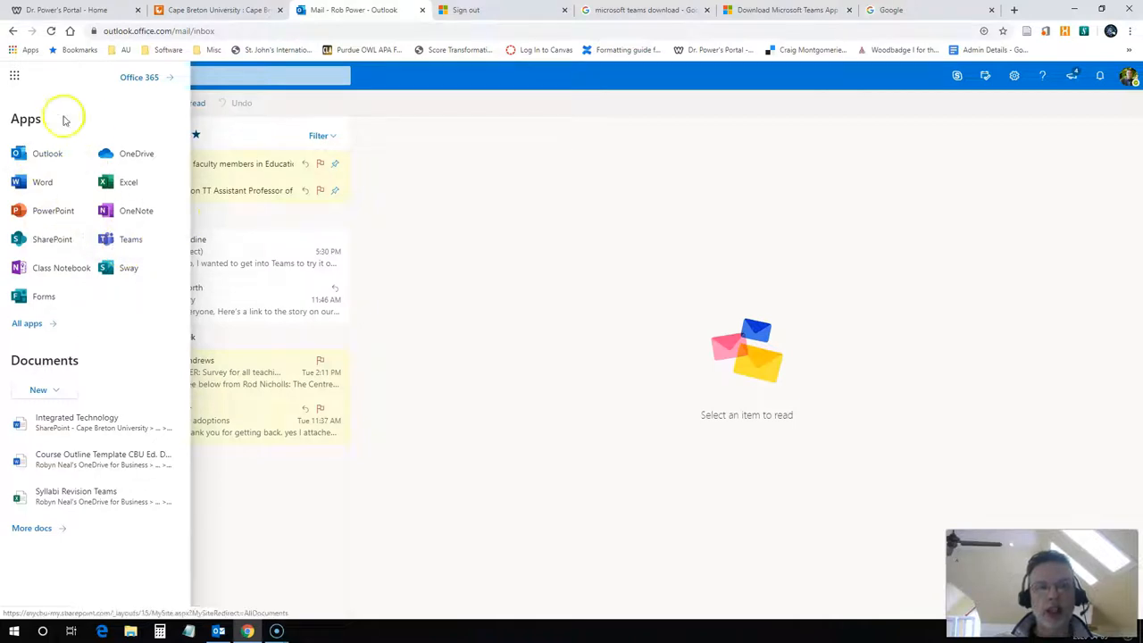
click(27, 323)
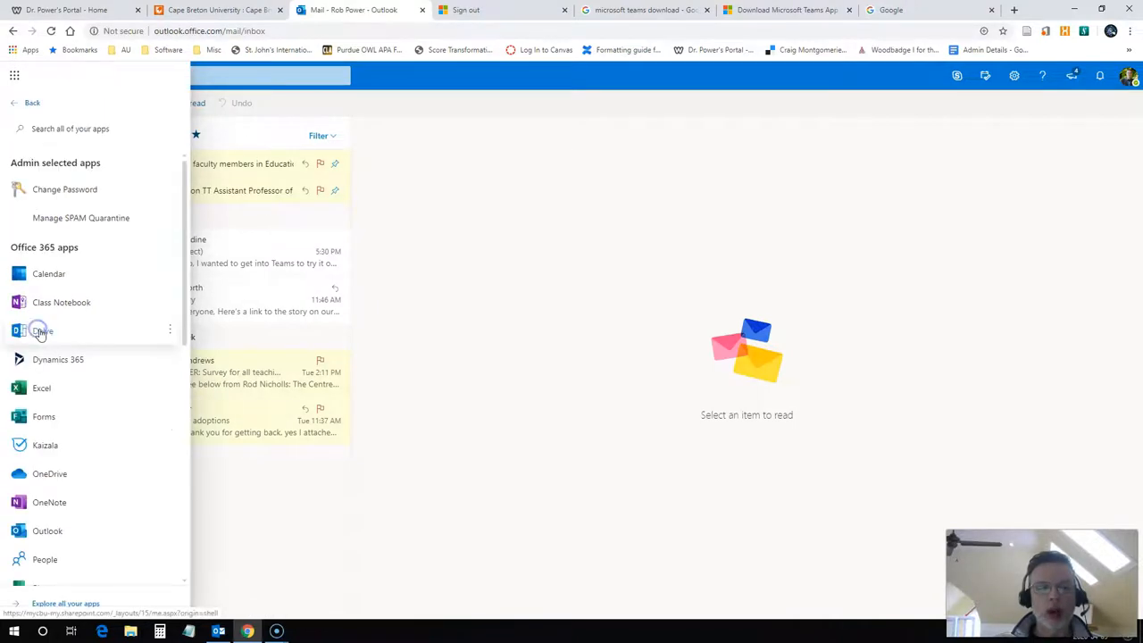
scroll(down, 3)
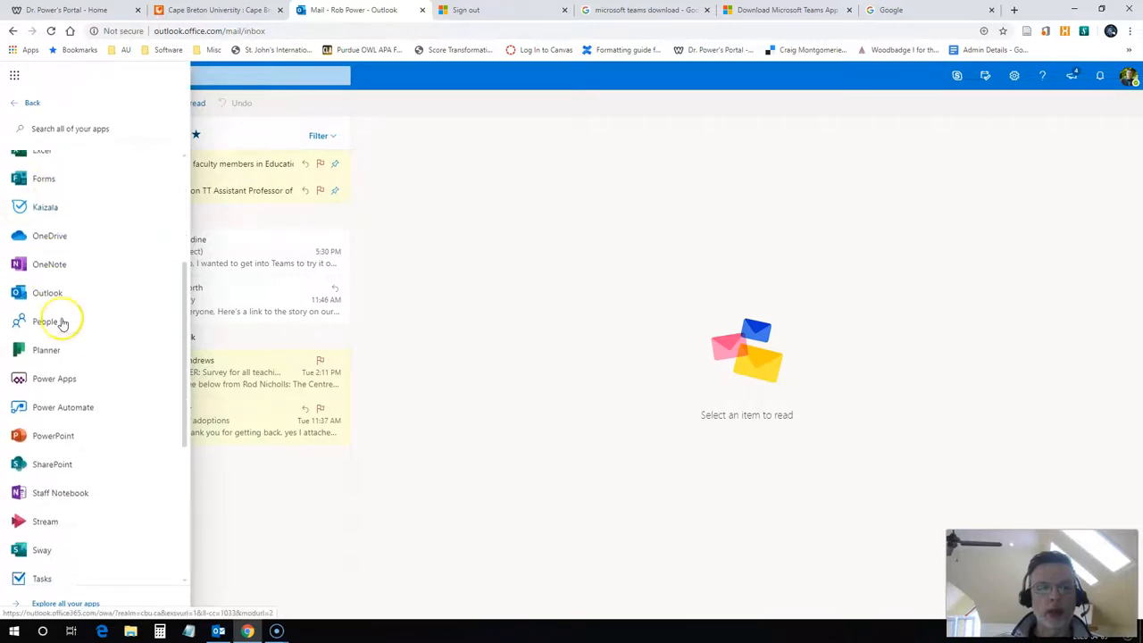
scroll(down, 3)
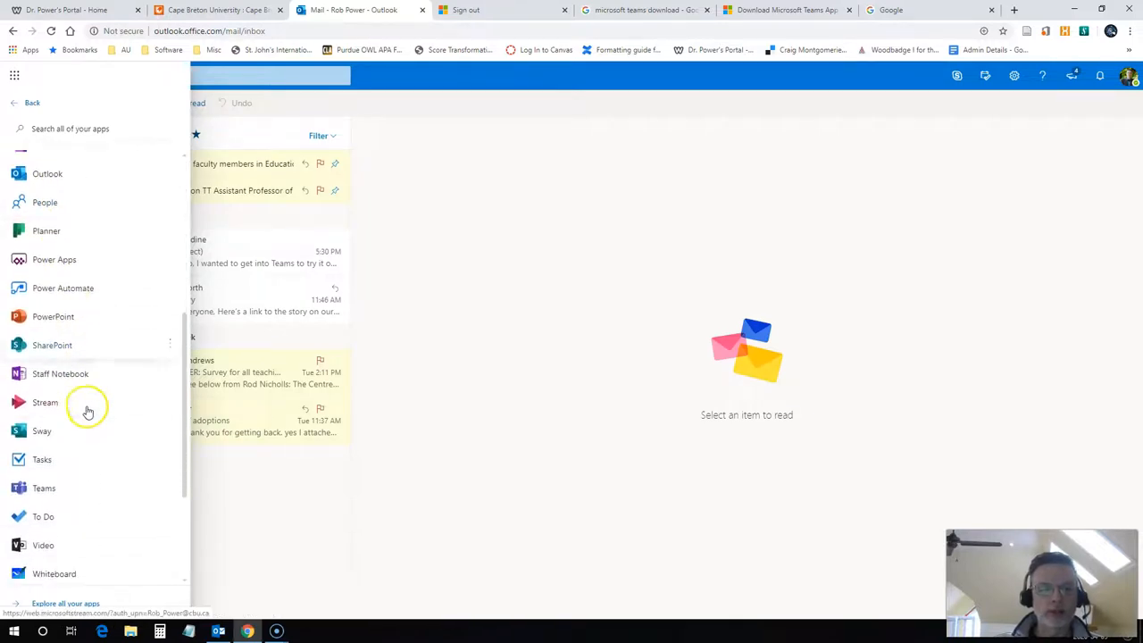
click(43, 487)
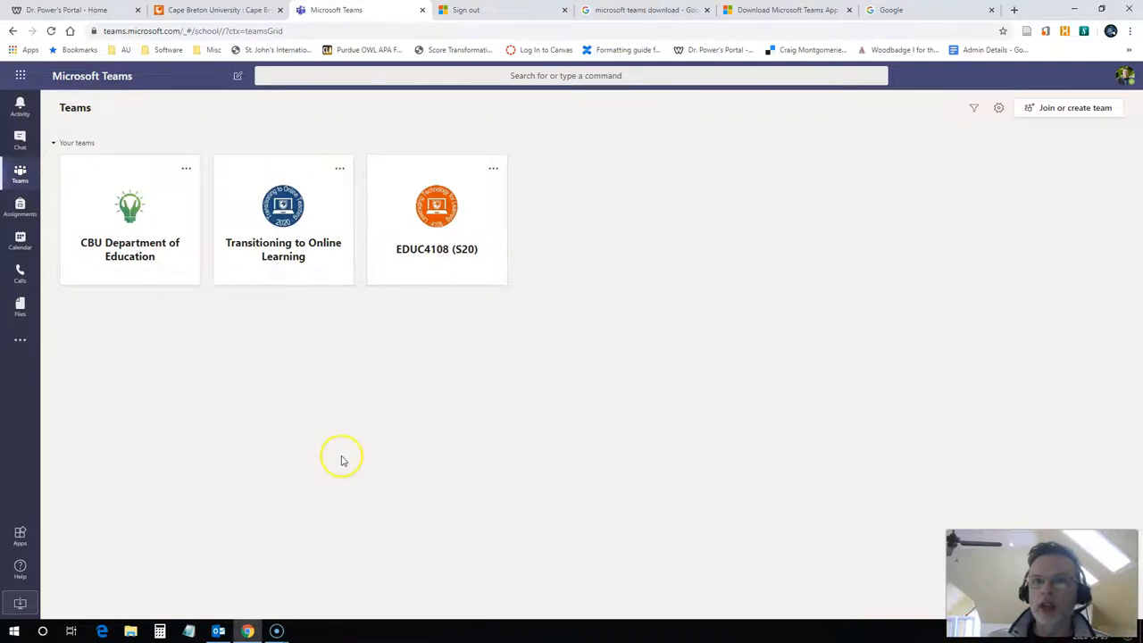
- From the 'microsoft teams download' Google results, go to 'Download Microsoft Teams App for Mobile & Desktop'
click(785, 11)
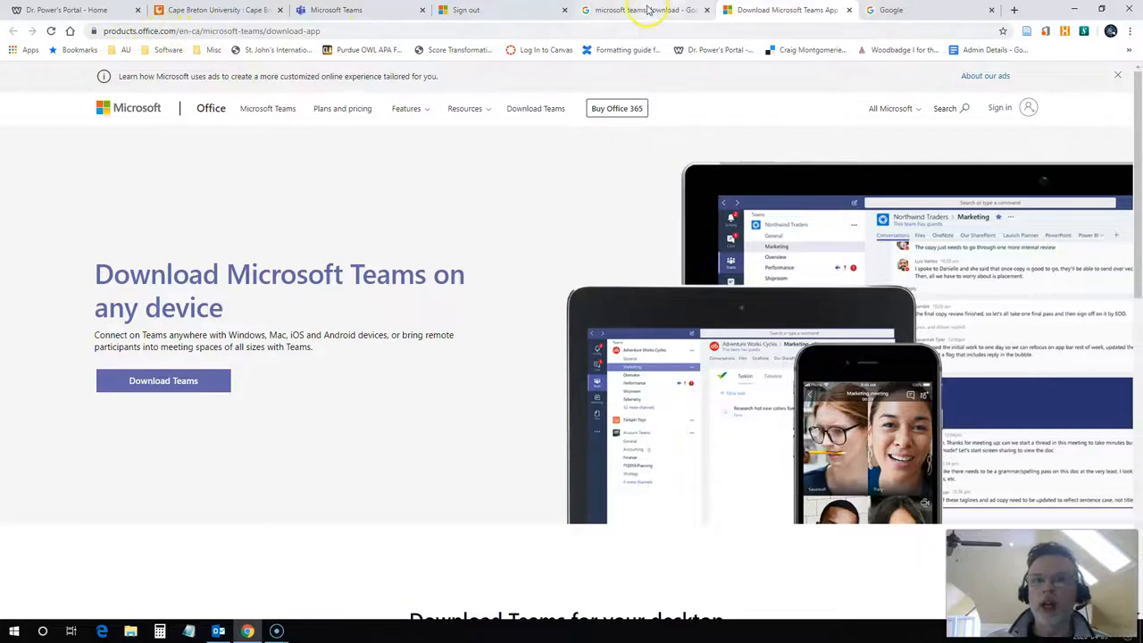
click(643, 11)
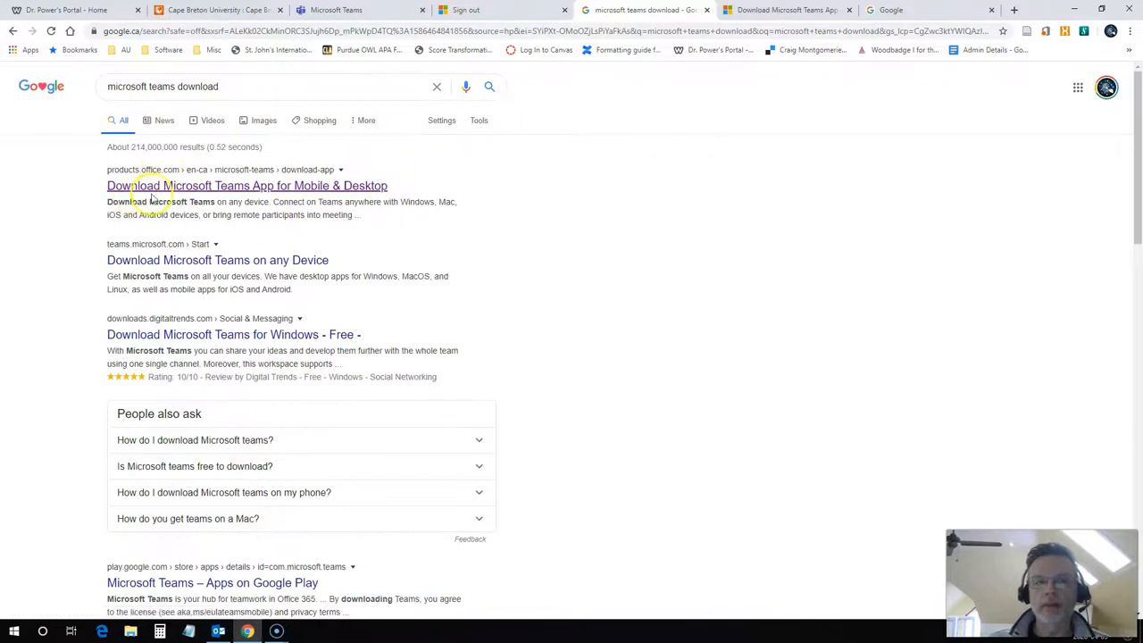
click(247, 186)
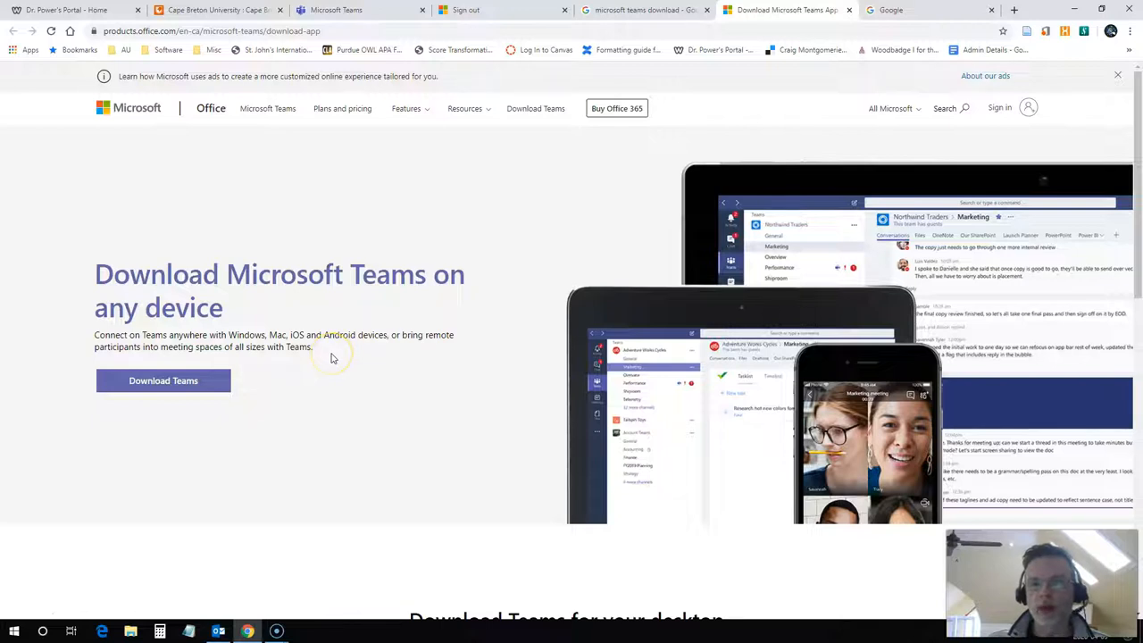
- Download the Teams_windows_x64.exe installer and show the finished download's options
scroll(down, 3)
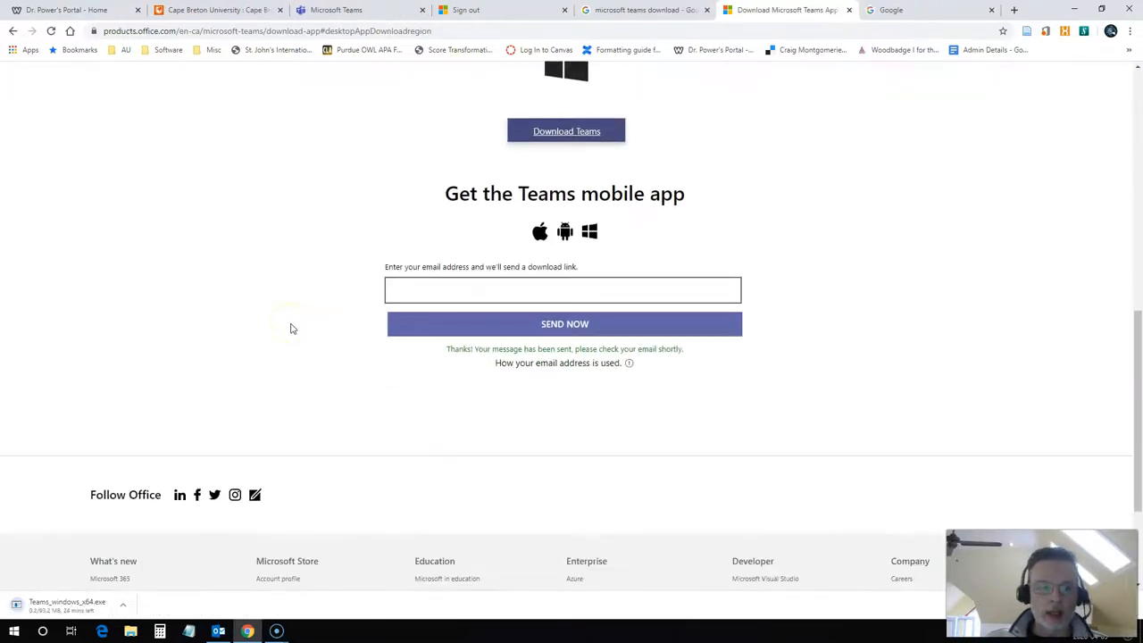
scroll(down, 3)
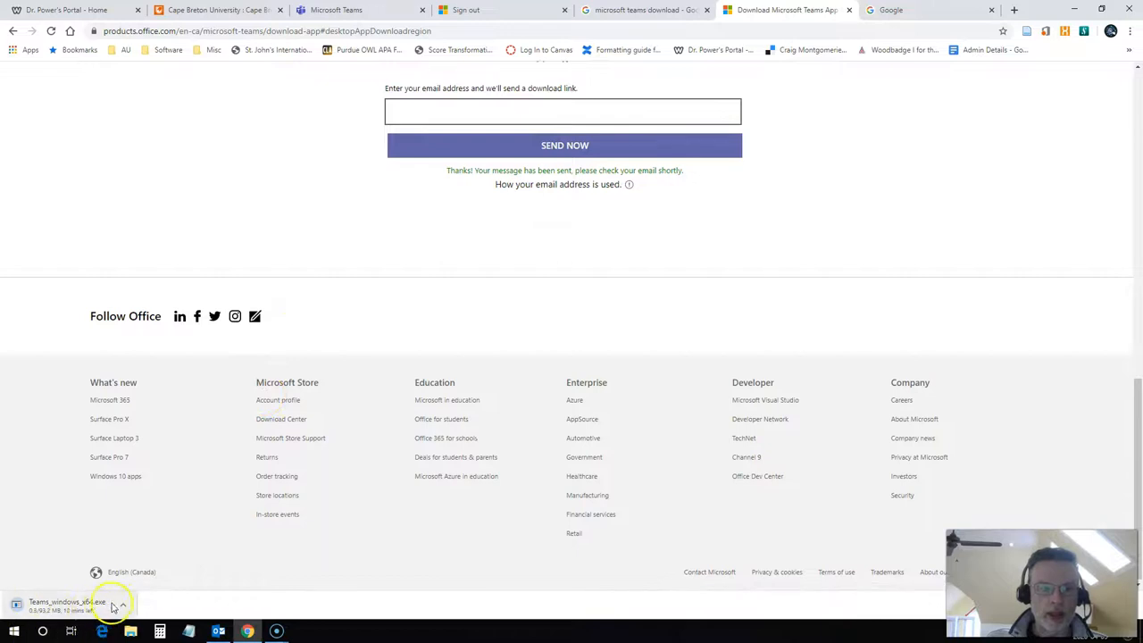
click(122, 603)
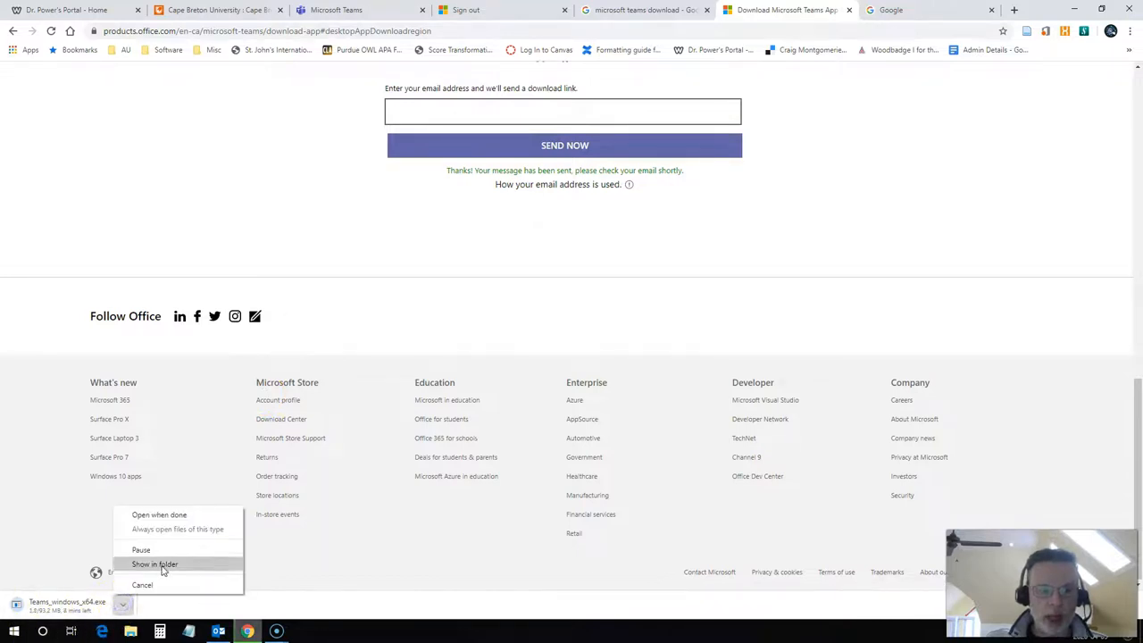
mouse_move(250, 225)
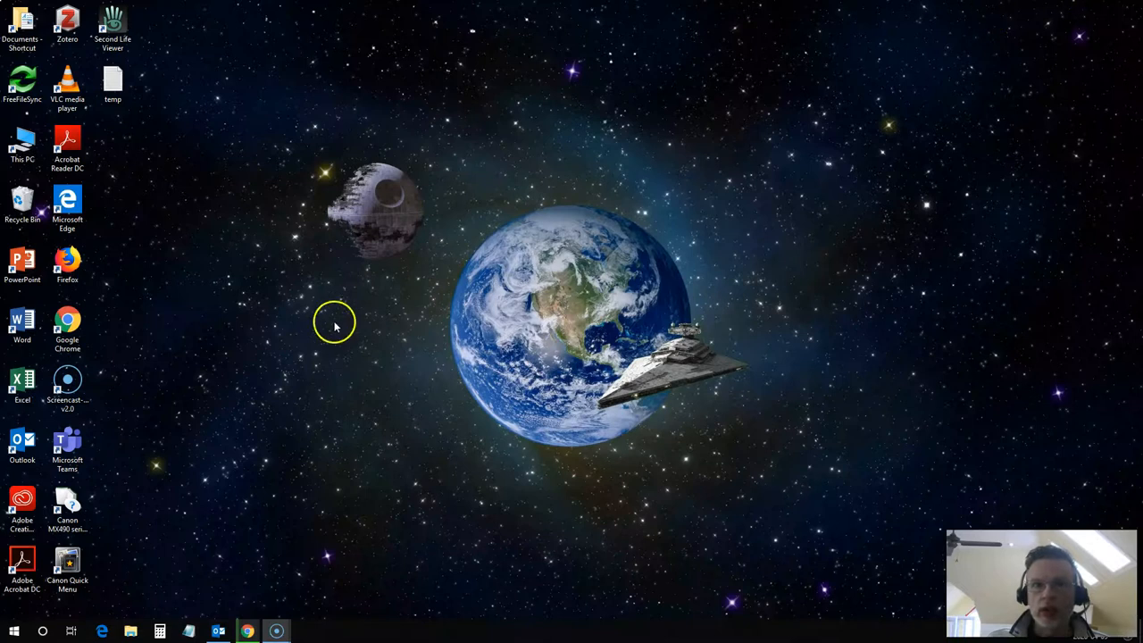
mouse_move(295, 576)
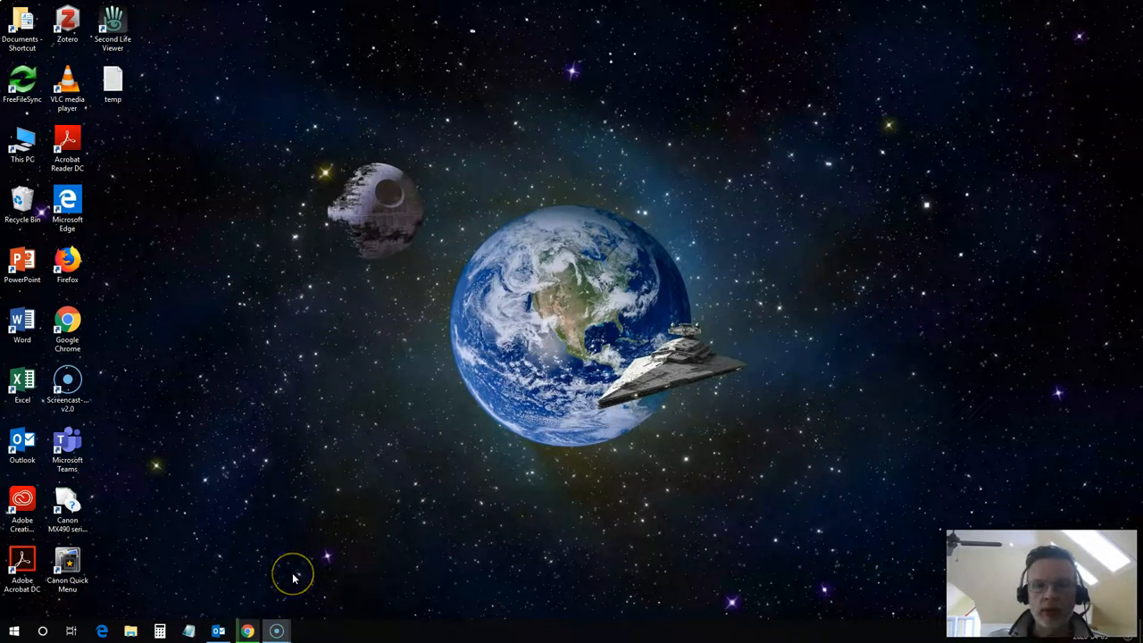
mouse_move(179, 518)
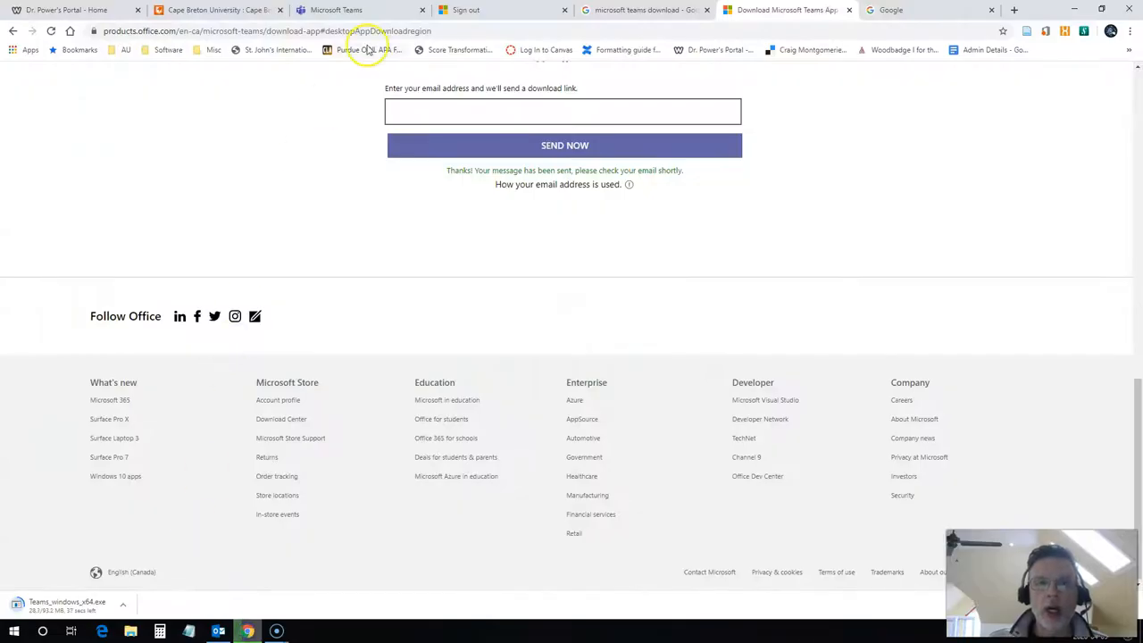
- Back in the Teams tab, go to 'Join or create team' at the top right
click(357, 10)
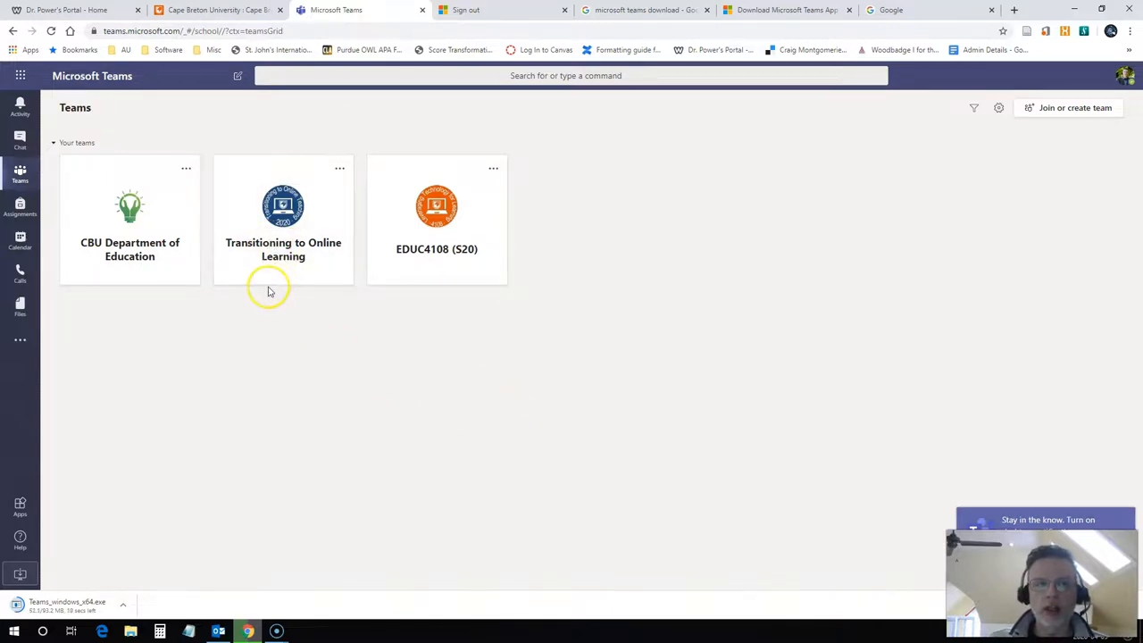
mouse_move(250, 299)
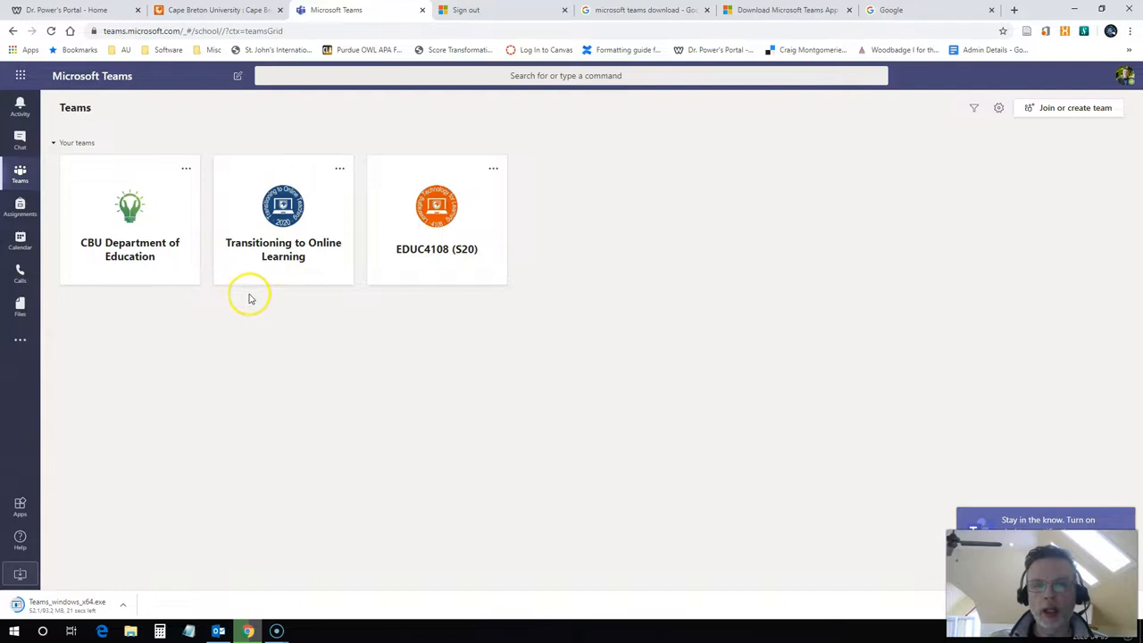
mouse_move(963, 325)
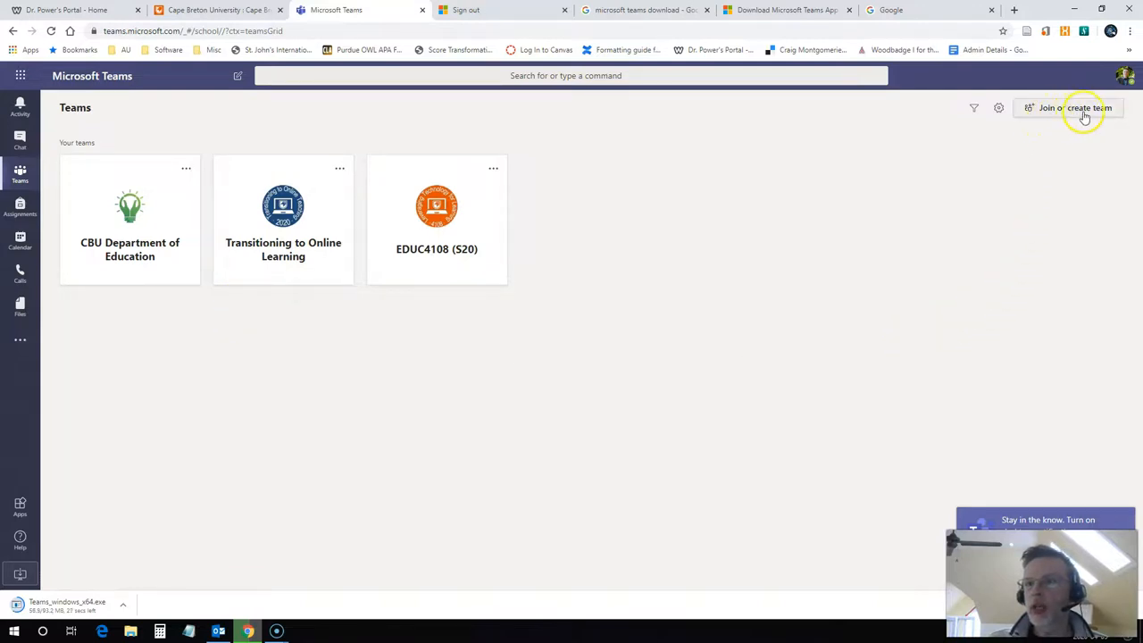
click(1070, 107)
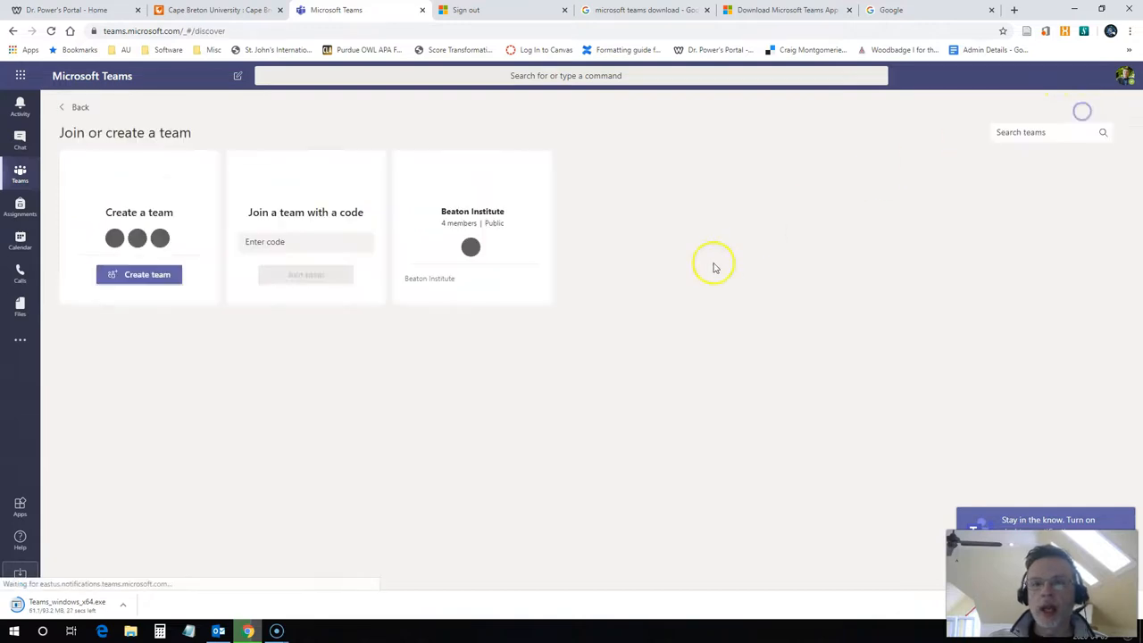